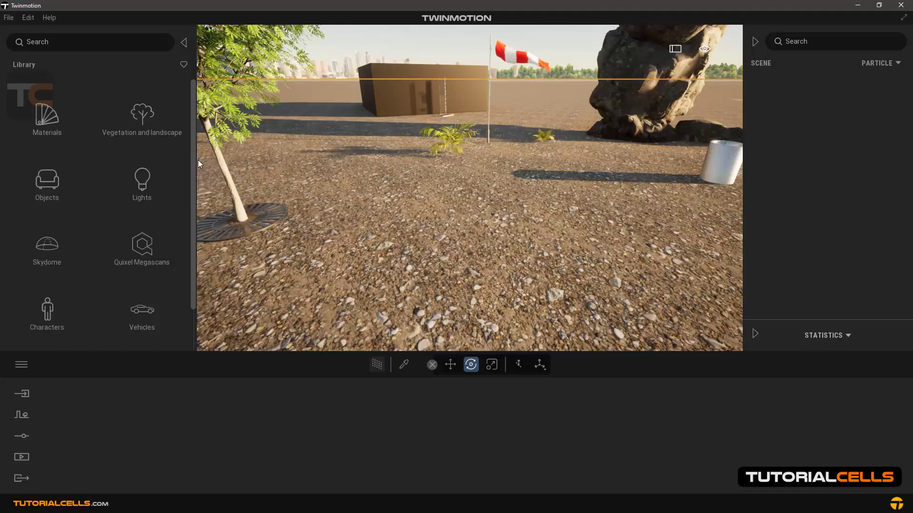
# Open the Particles library and scroll through its fire, smoke, water and fog effects
pyautogui.click(46, 183)
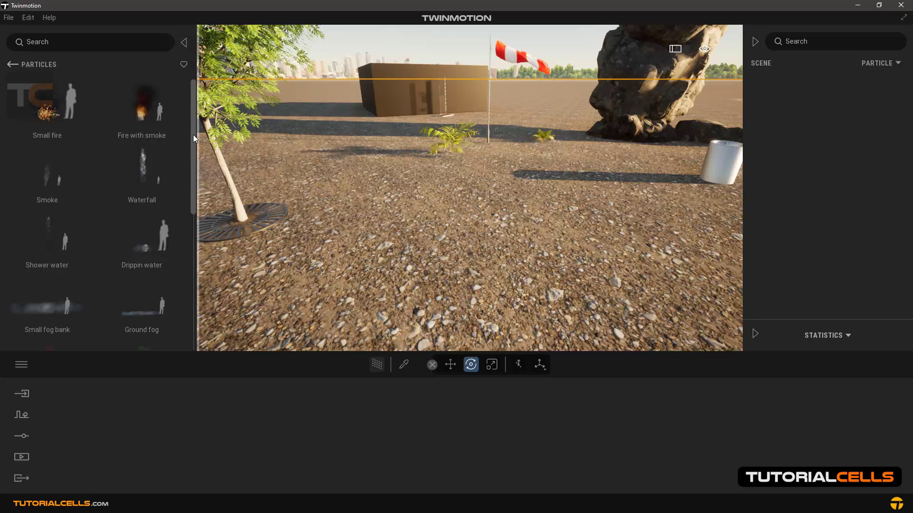
pyautogui.scroll(-3)
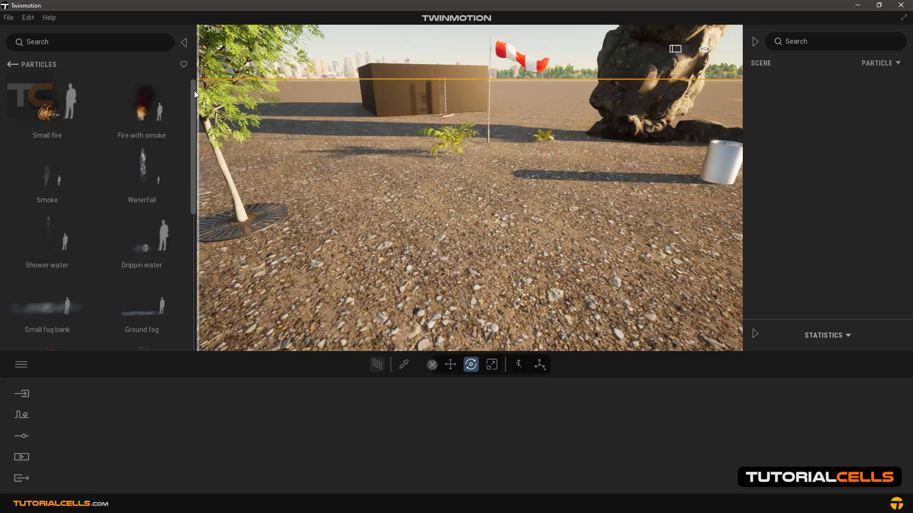
pyautogui.moveTo(47, 101)
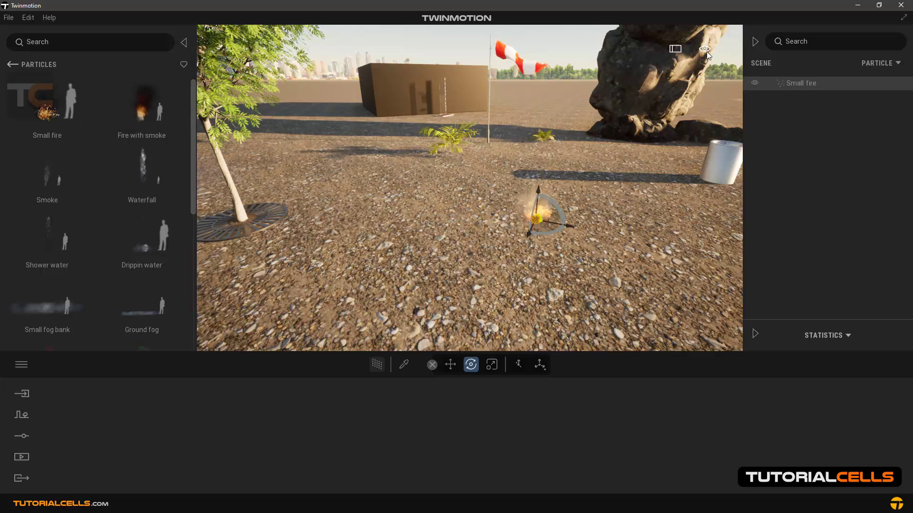
# Switch the scene to nighttime and return to the main Library categories
pyautogui.click(704, 49)
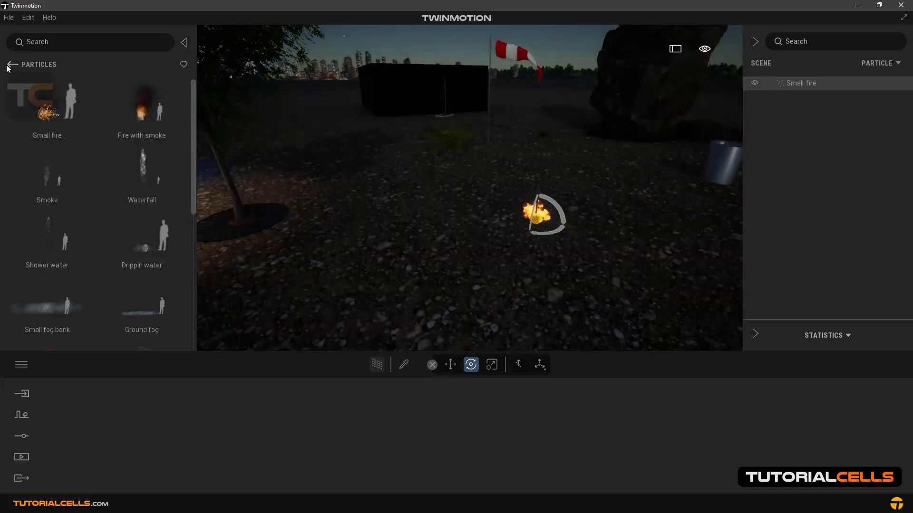
pyautogui.click(10, 65)
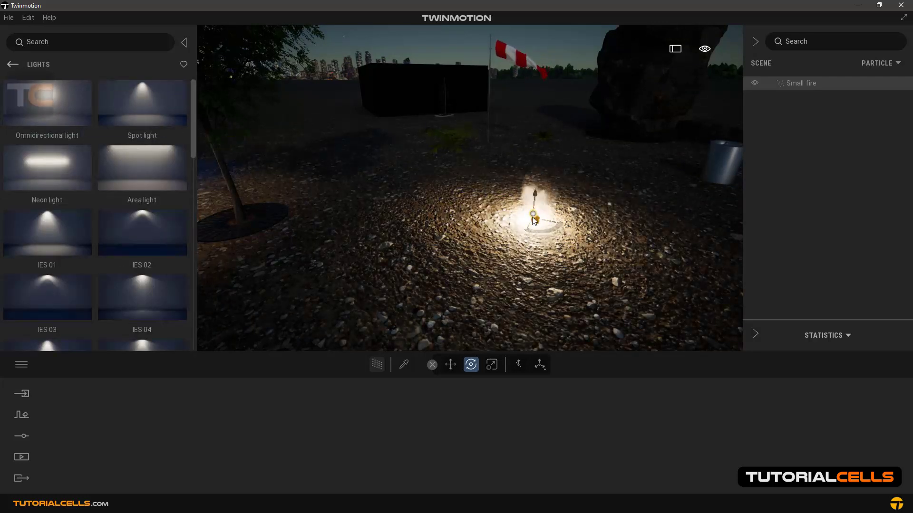
# Set the fire's light intensity to 100 lm and turn its shadows on
pyautogui.click(532, 218)
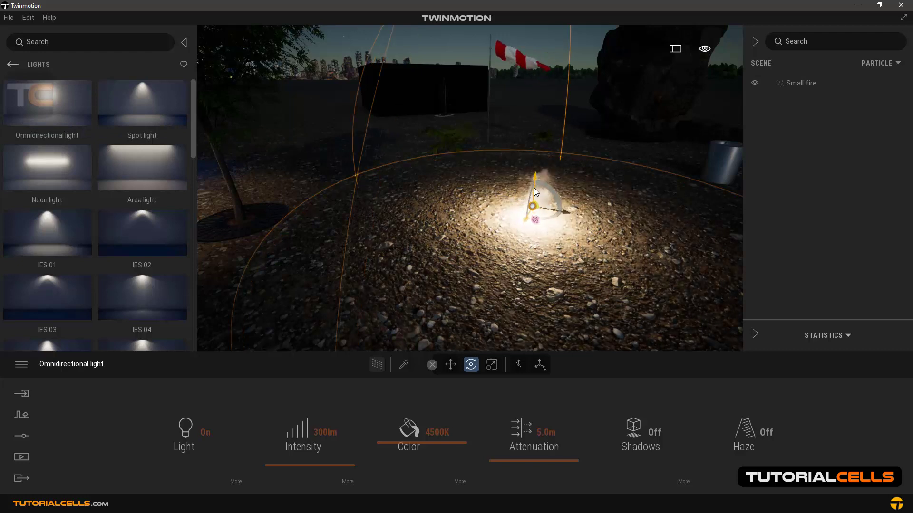
pyautogui.click(309, 432)
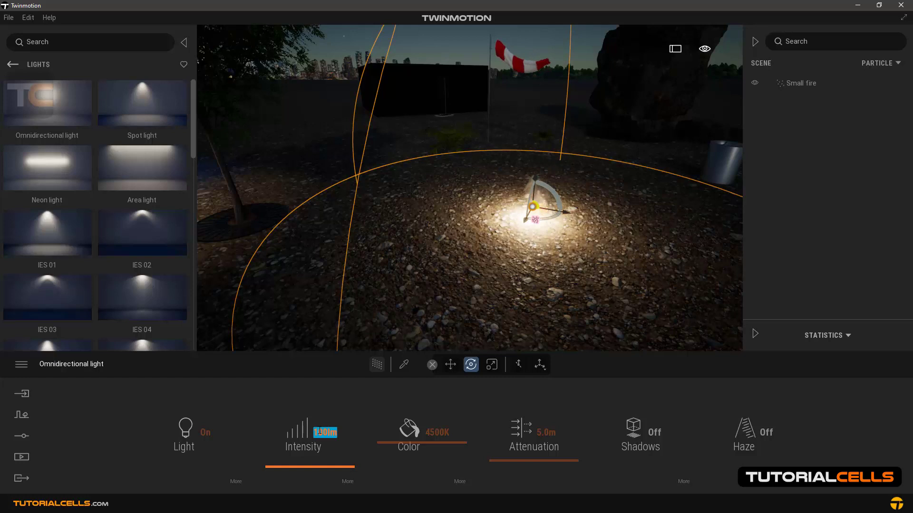
pyautogui.click(640, 433)
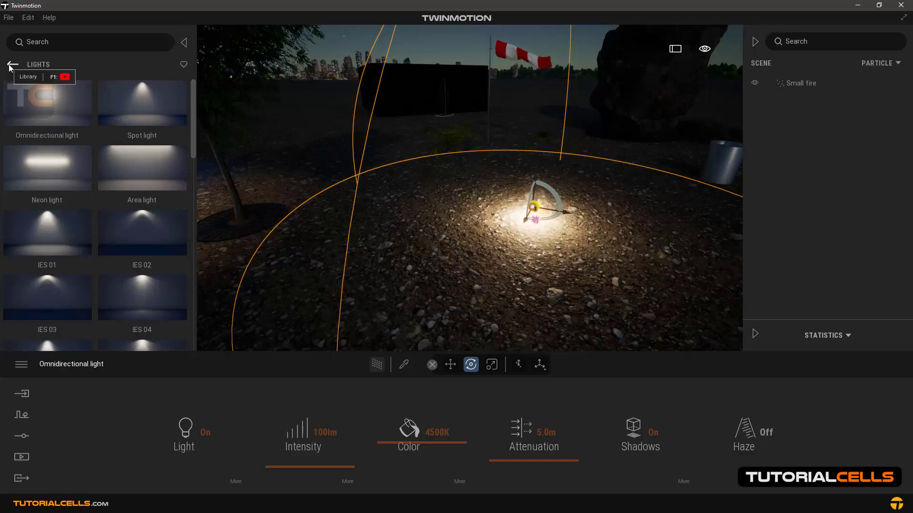
# Return to the Library and bring up the time of day settings
pyautogui.click(14, 65)
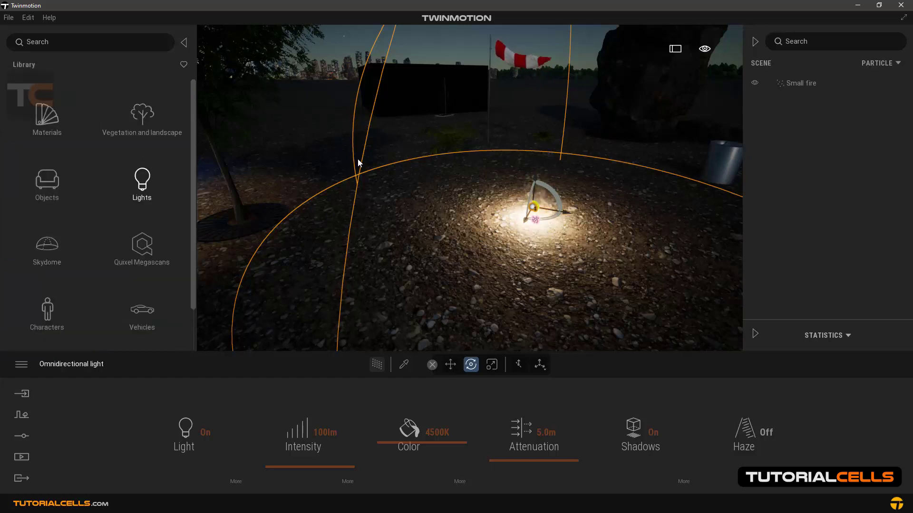
pyautogui.click(703, 49)
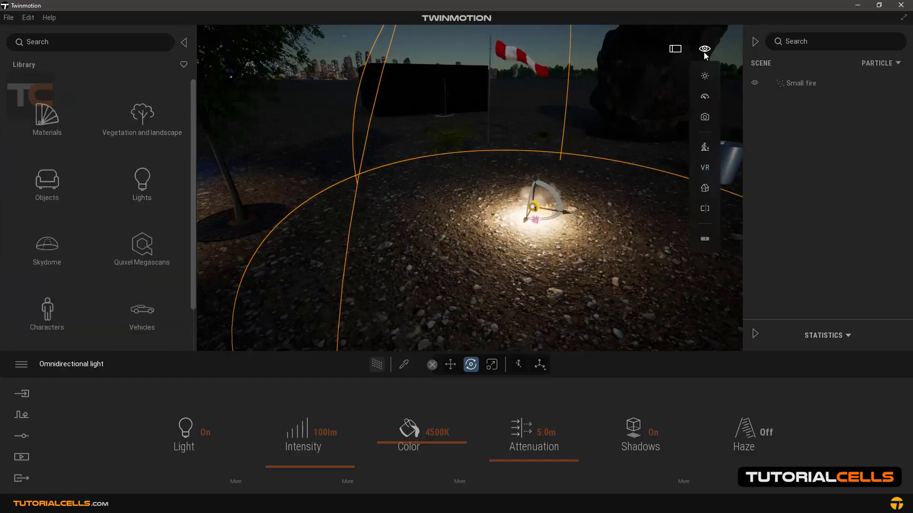
pyautogui.click(703, 76)
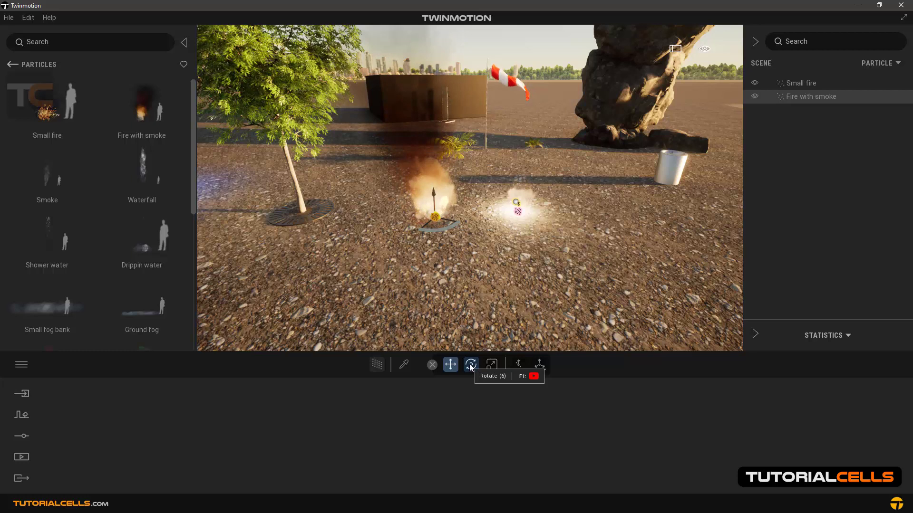
pyautogui.click(471, 365)
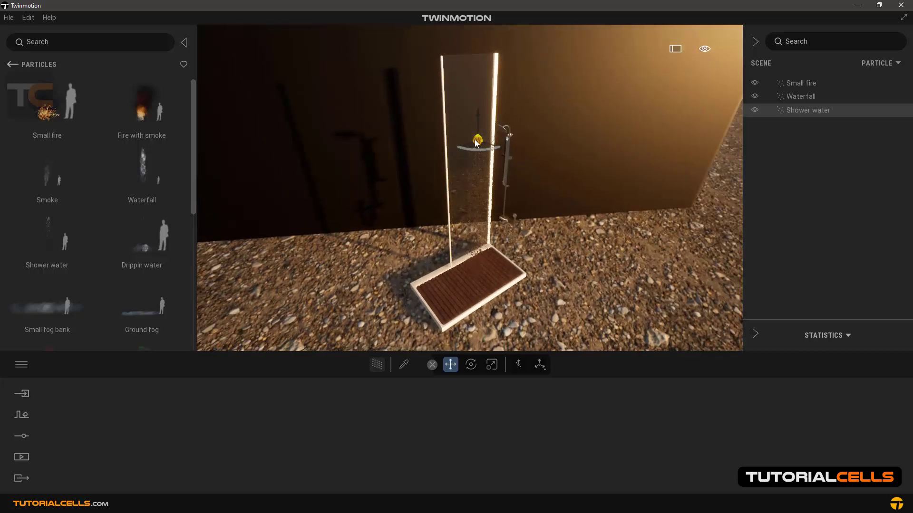
# Raise the Shower water effect up to the shower head on the wall
pyautogui.moveTo(476, 141); pyautogui.dragTo(499, 137)
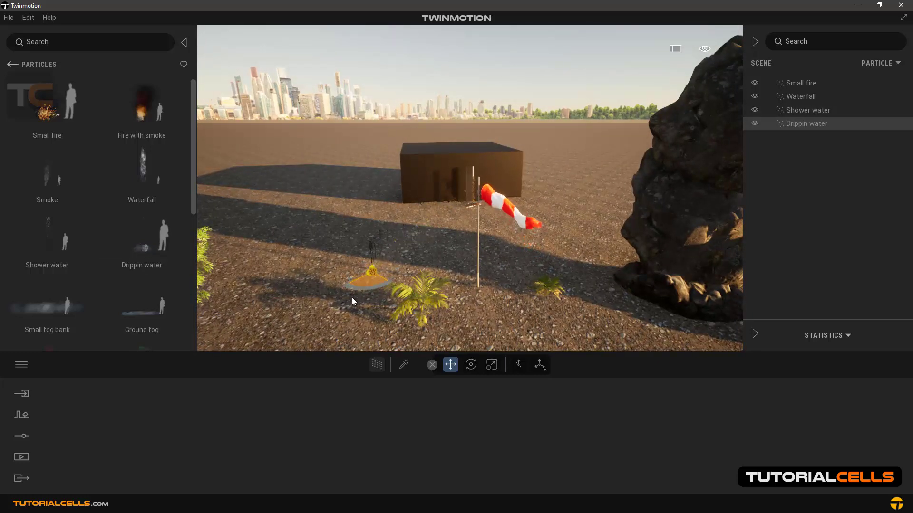
# Move the Drippin water effect onto the ground beside the small palm
pyautogui.moveTo(366, 277); pyautogui.dragTo(314, 306)
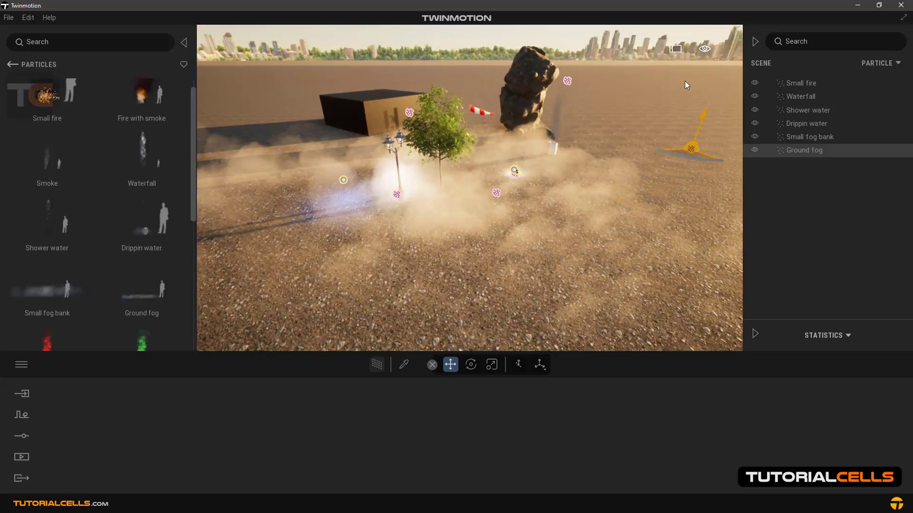
# Open the viewing options over the fog-covered scene
pyautogui.click(704, 49)
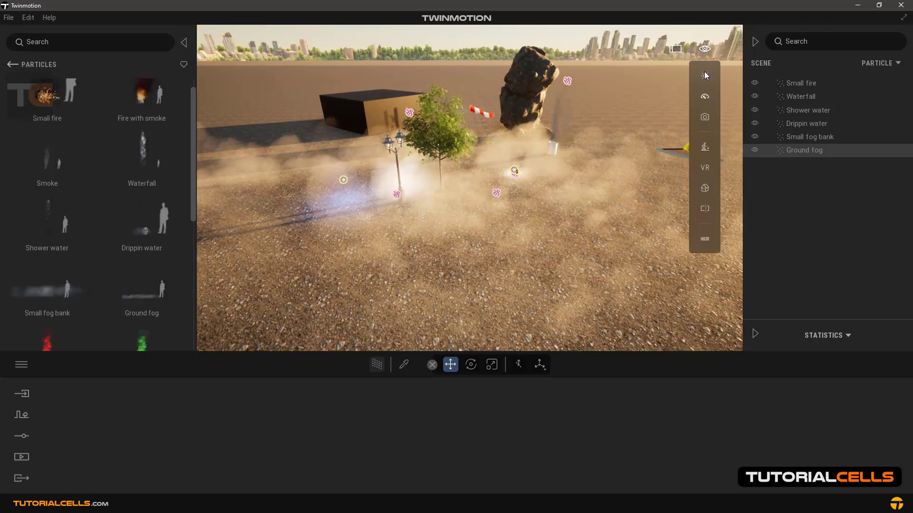
pyautogui.click(703, 75)
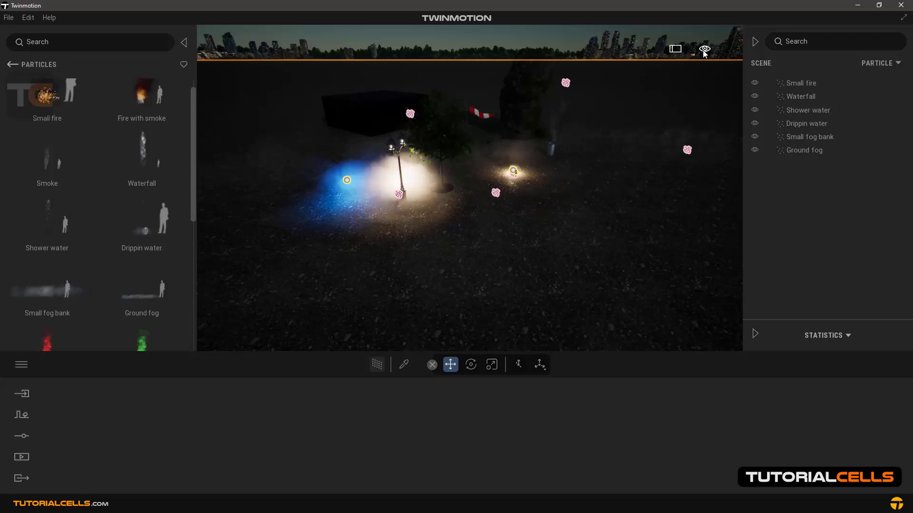
pyautogui.click(704, 49)
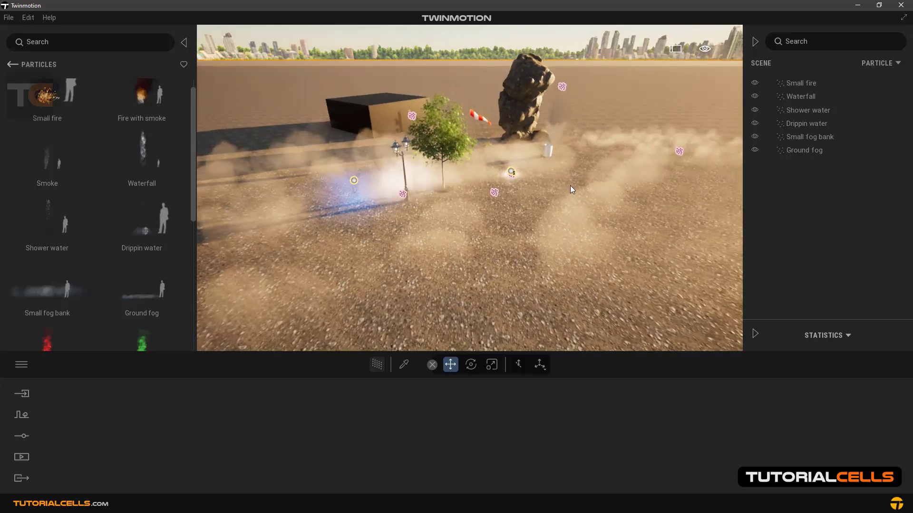
pyautogui.click(805, 150)
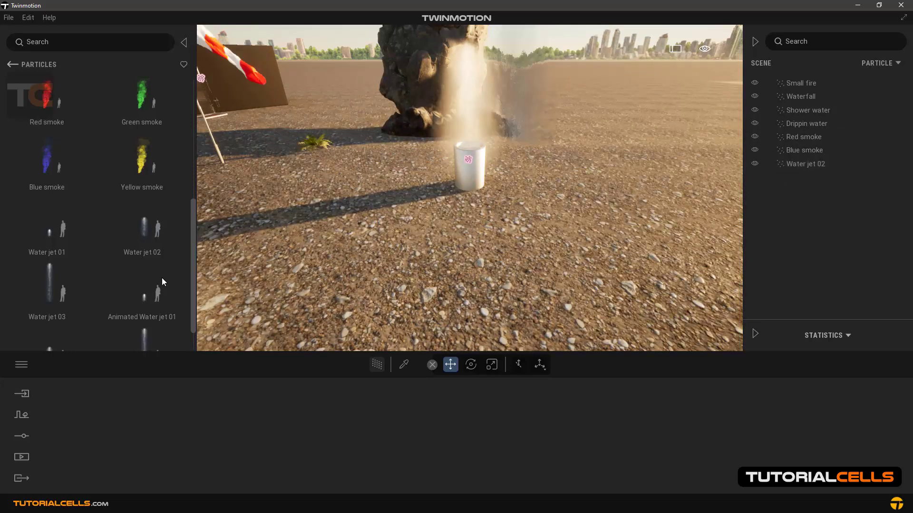
# Scroll the Particles list and drop Water jet 03 onto the gravel ground
pyautogui.scroll(-3)
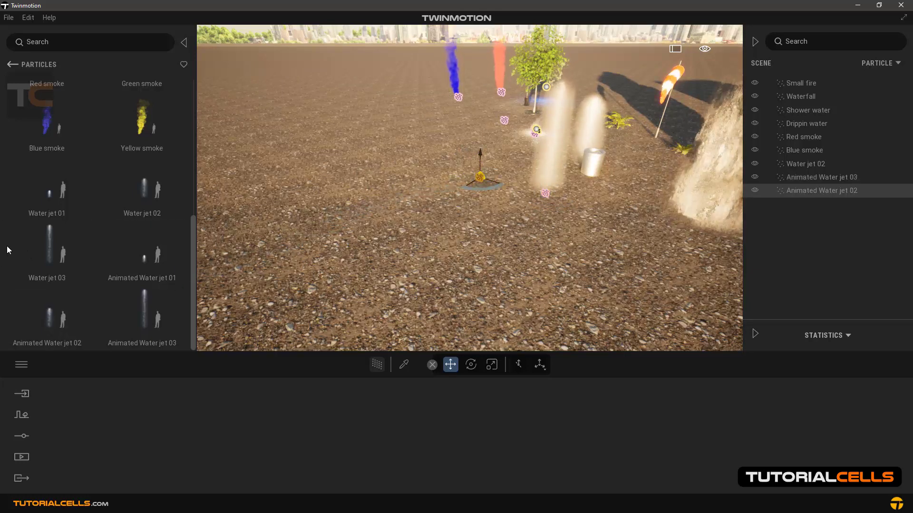
pyautogui.click(806, 204)
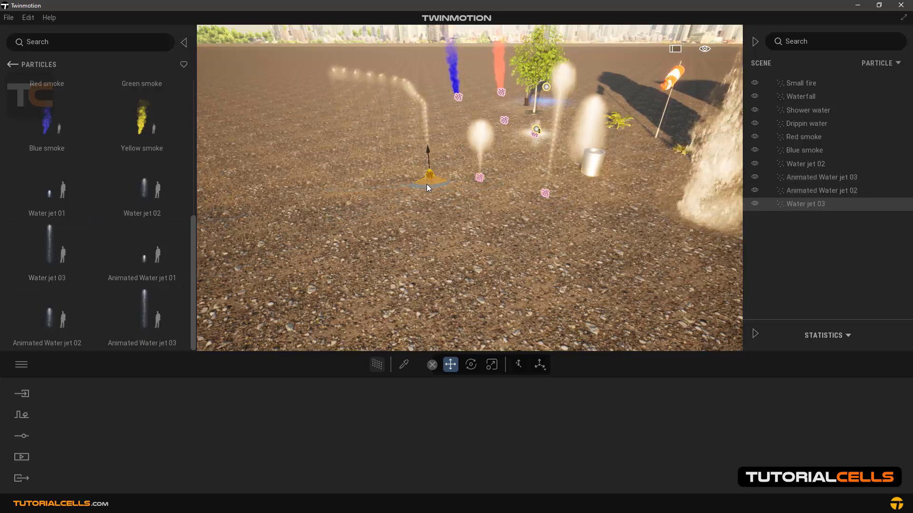